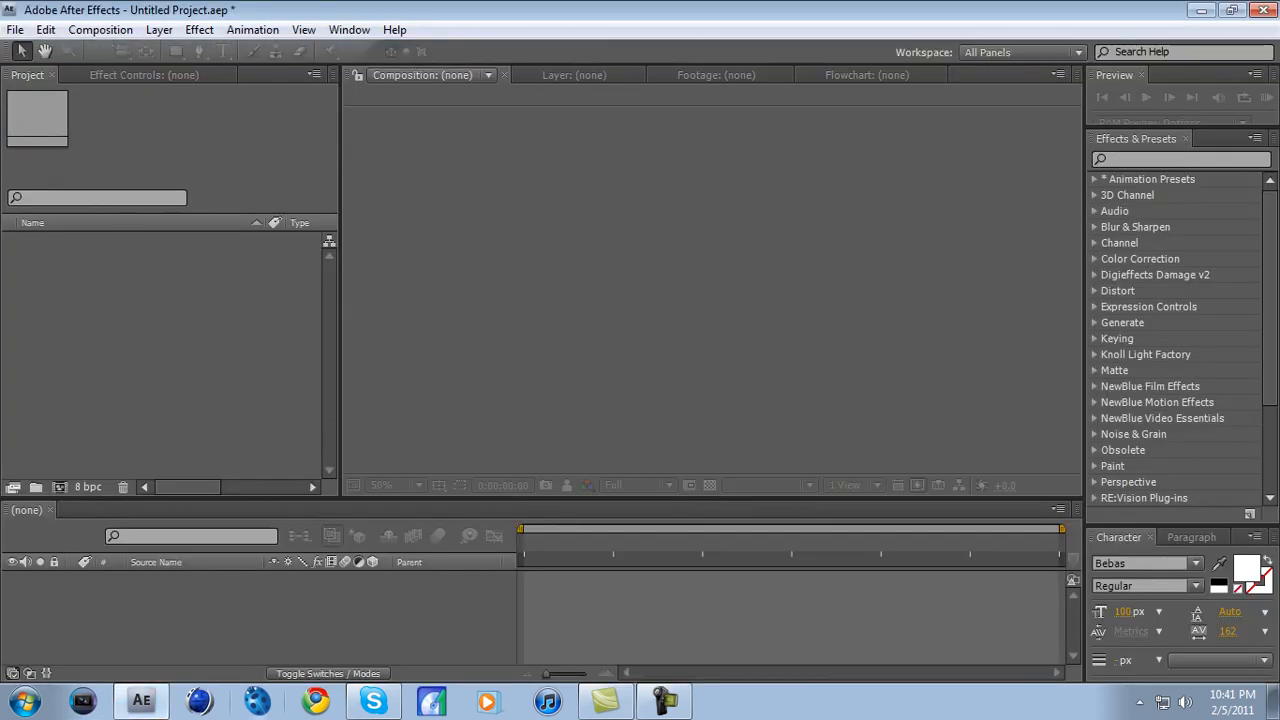
{"action": "right_click", "coordinate": [170, 350]}
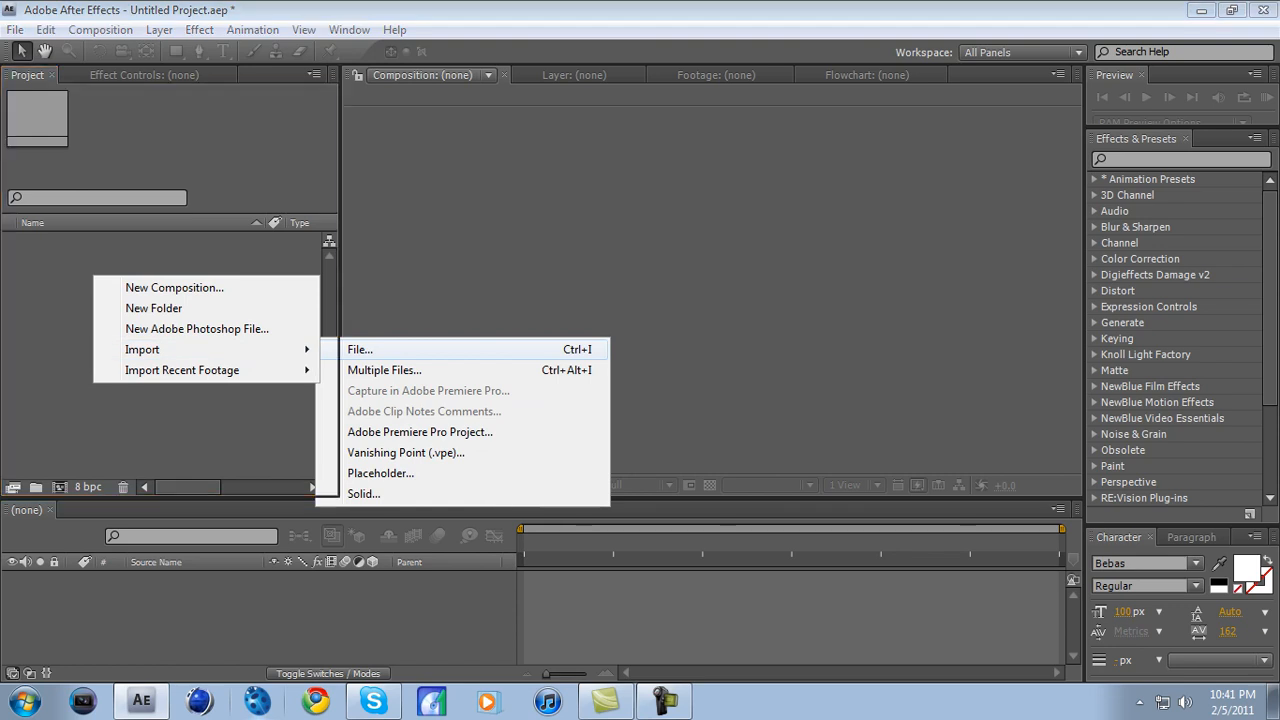
{"action": "left_click", "coordinate": [360, 348]}
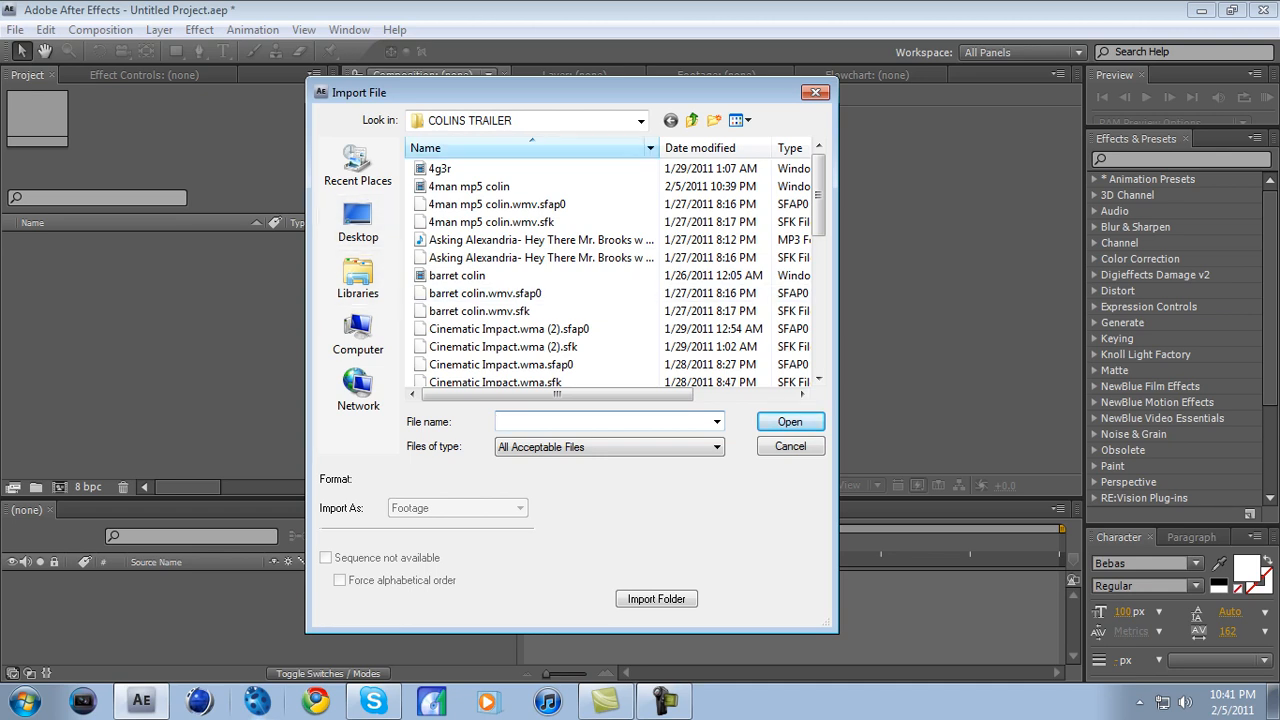
{"action": "left_click", "coordinate": [456, 276]}
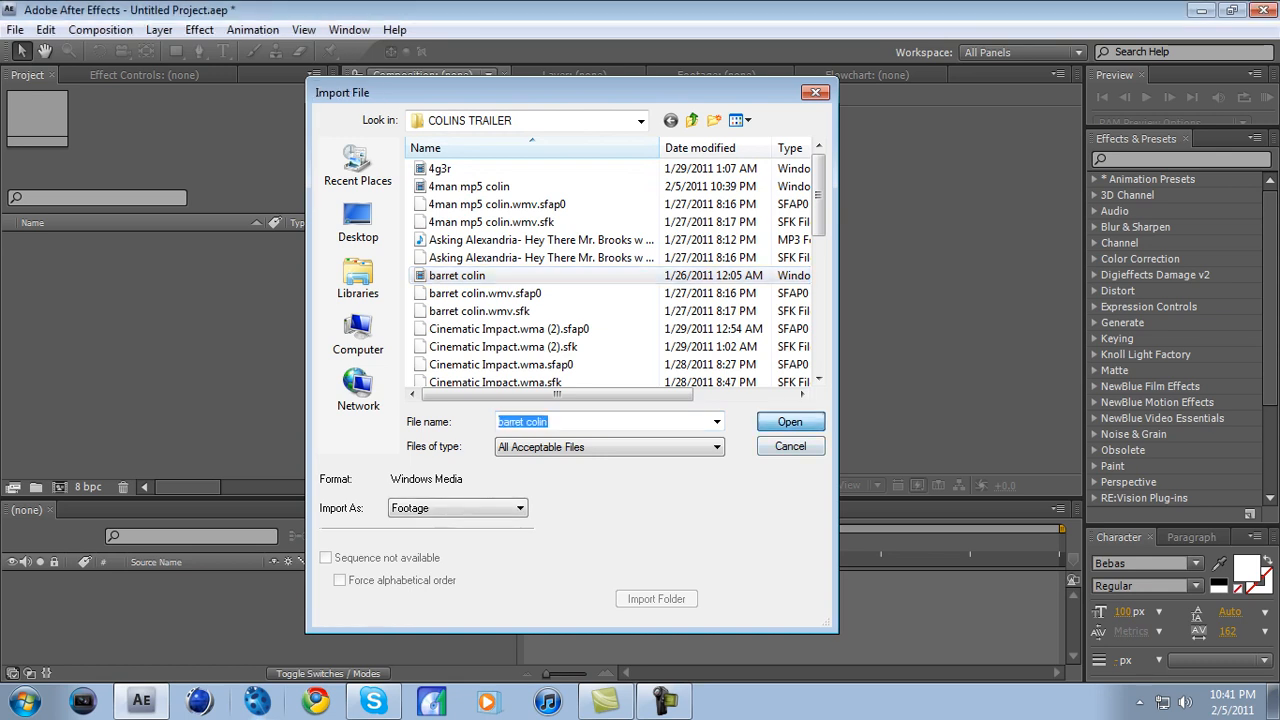
{"action": "left_click", "coordinate": [788, 420]}
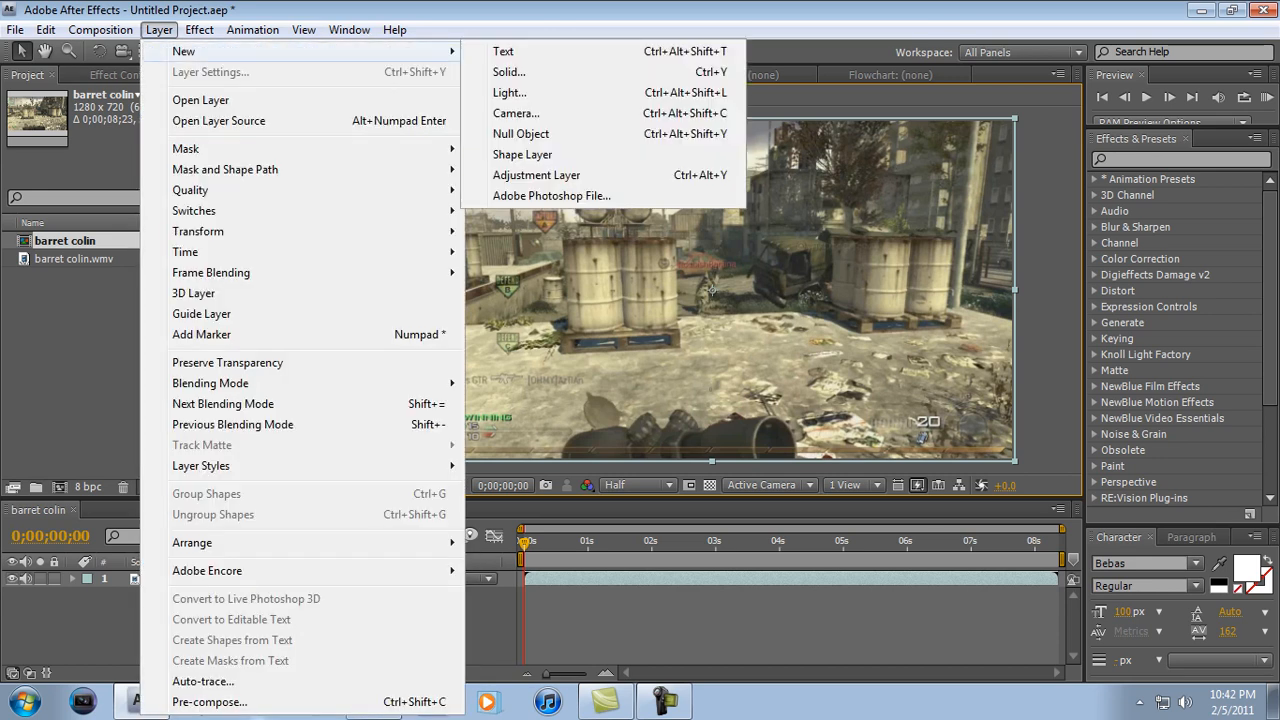
{"action": "mouse_move", "coordinate": [516, 112]}
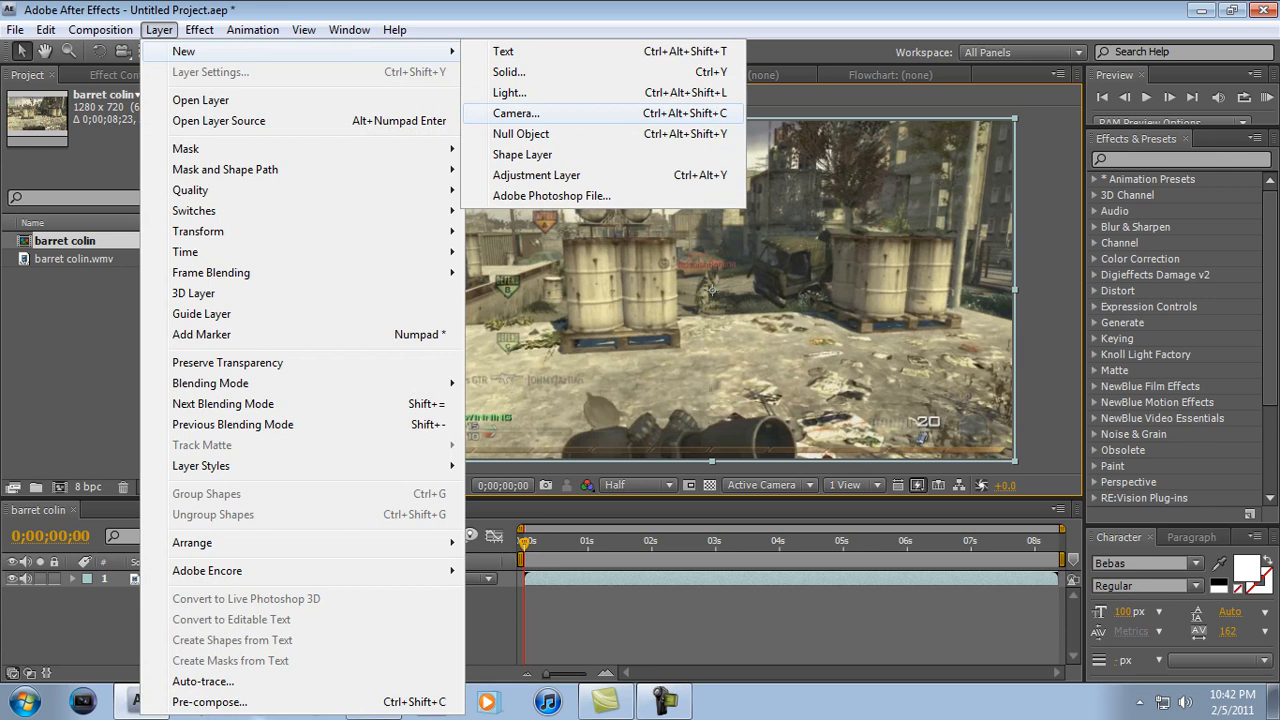
{"action": "mouse_move", "coordinate": [536, 176]}
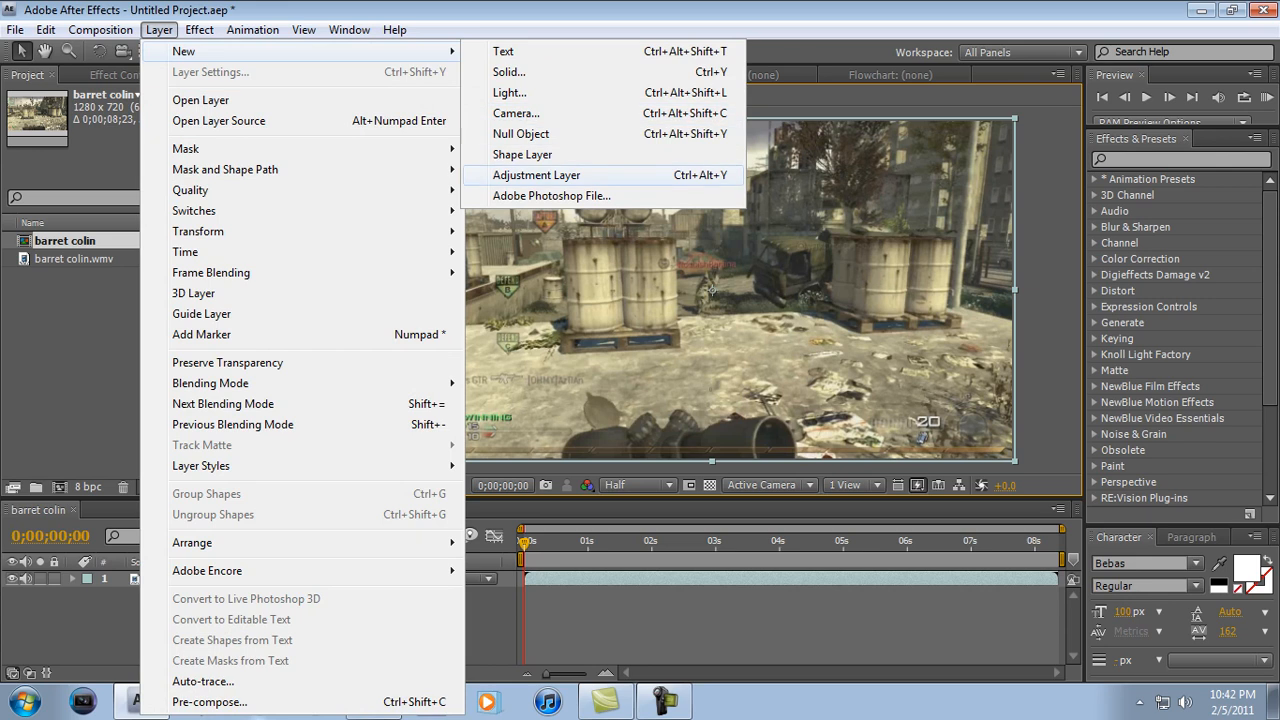
Create a new adjustment layer above the gameplay clip and select it.
{"action": "left_click", "coordinate": [536, 176]}
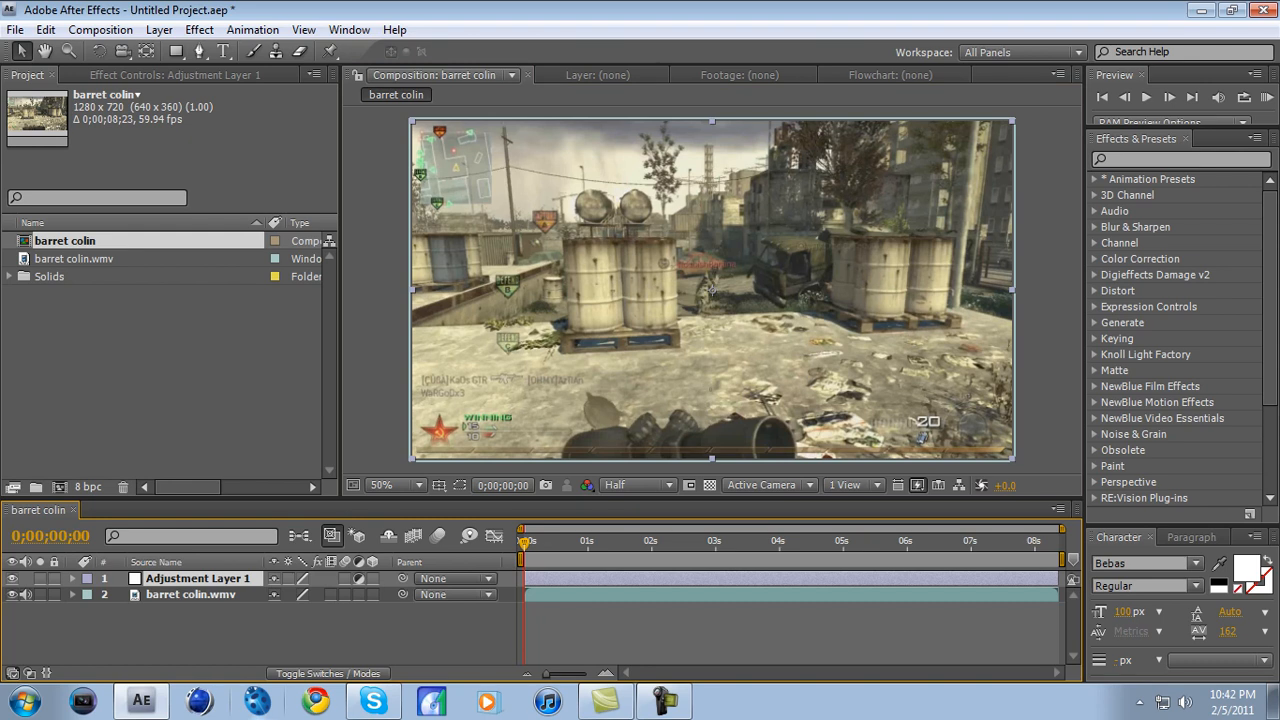
{"action": "left_click", "coordinate": [1180, 160]}
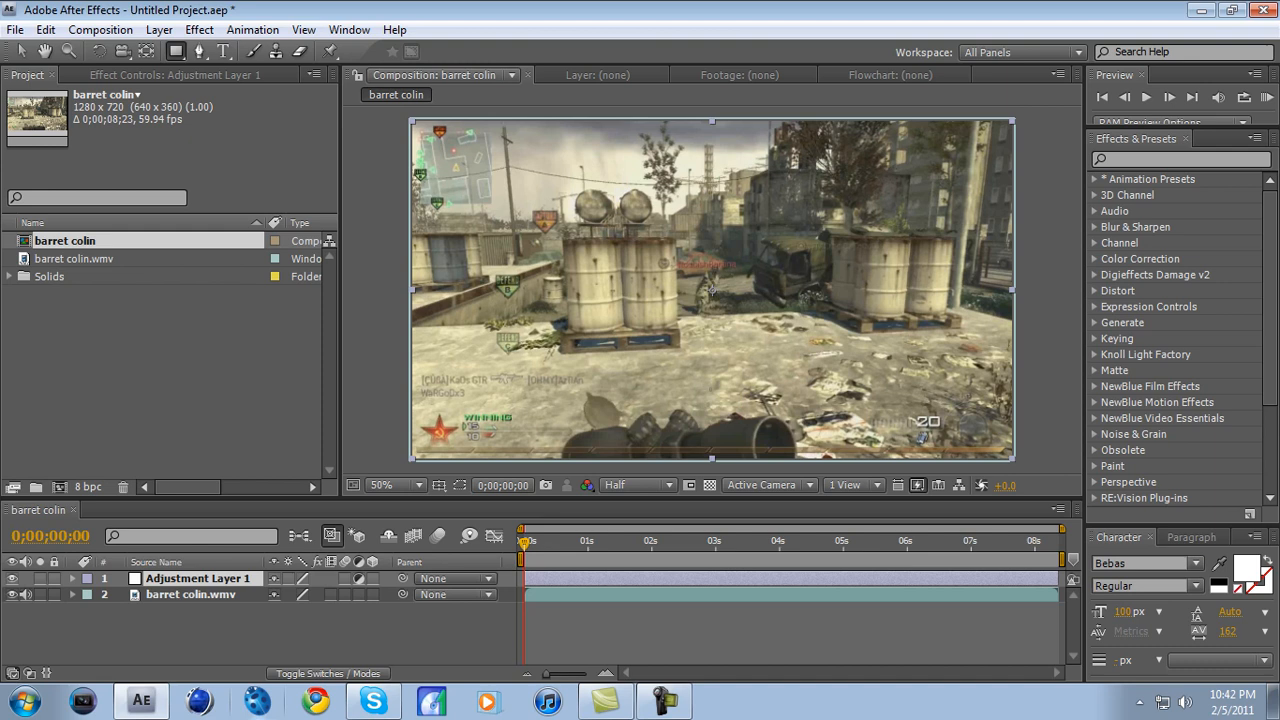
Draw a rectangular Mask 1 over the frame centre and reveal its mask settings.
{"action": "left_click_drag", "start_coordinate": [530, 210], "coordinate": [630, 310]}
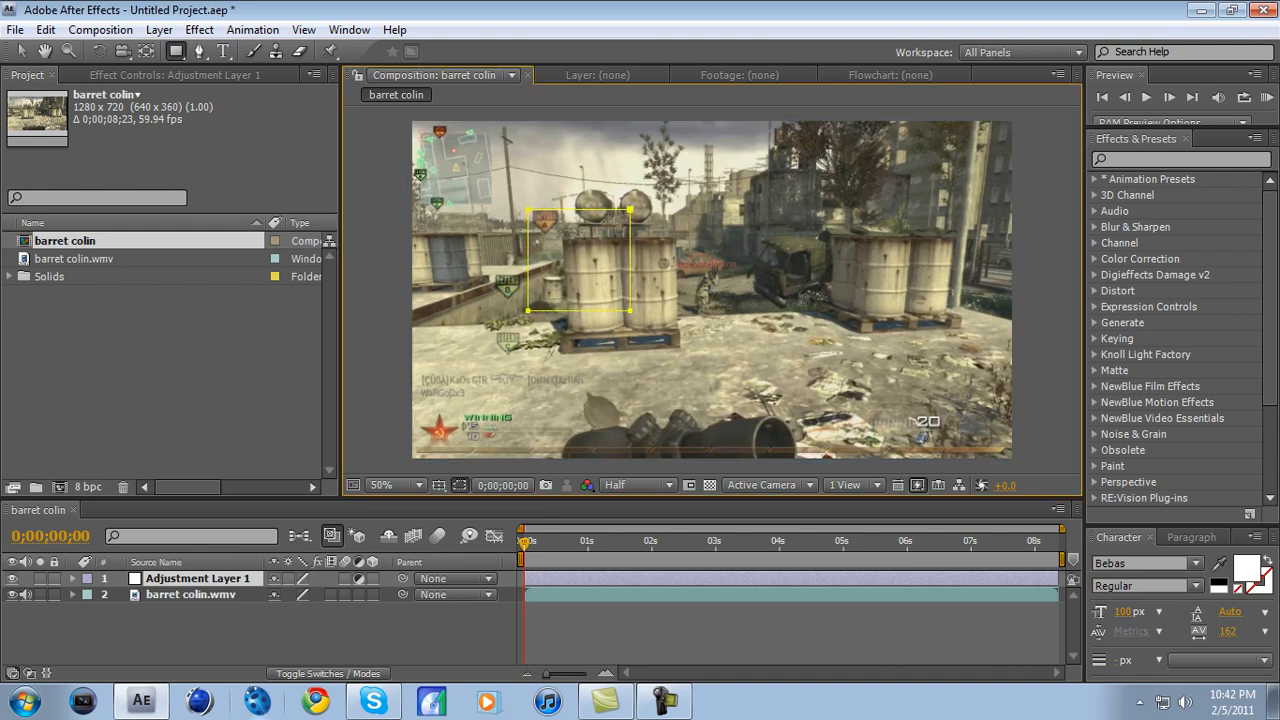
{"action": "left_click_drag", "start_coordinate": [630, 316], "coordinate": [890, 470]}
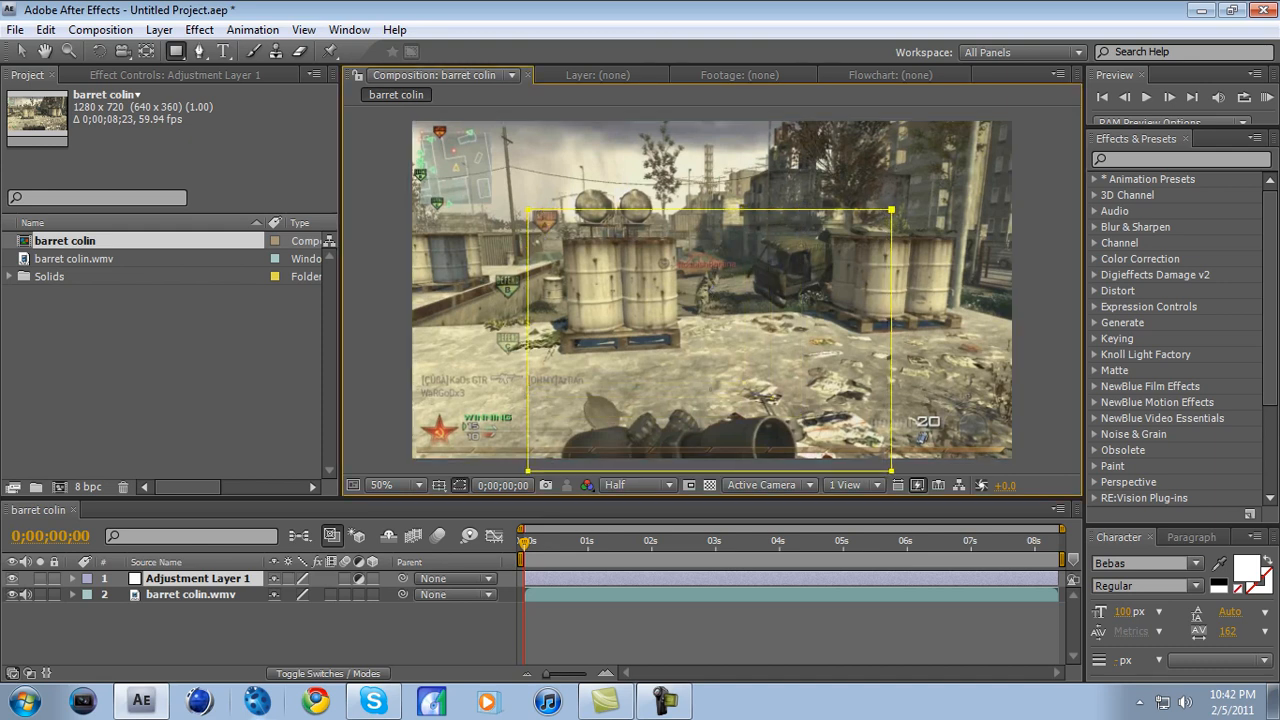
{"action": "left_click", "coordinate": [72, 578]}
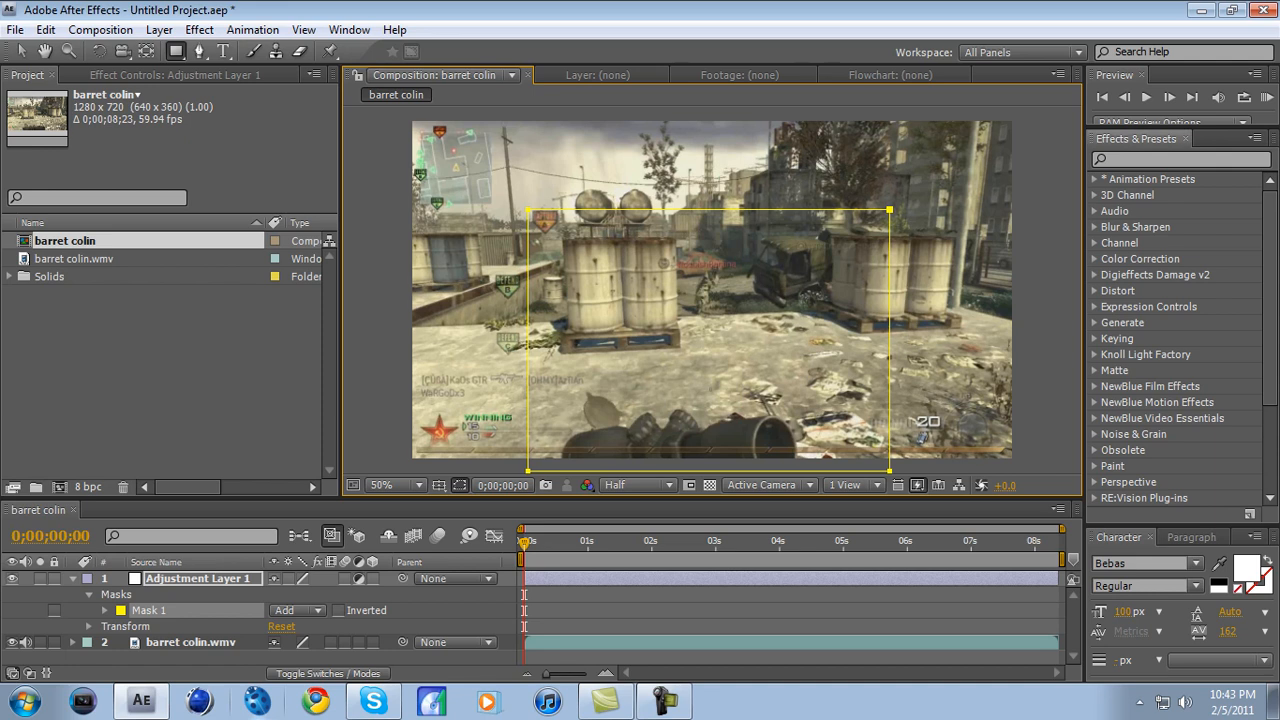
Apply Gaussian Blur to Adjustment Layer 1 with Blurriness 15.1.
{"action": "left_click", "coordinate": [1180, 160]}
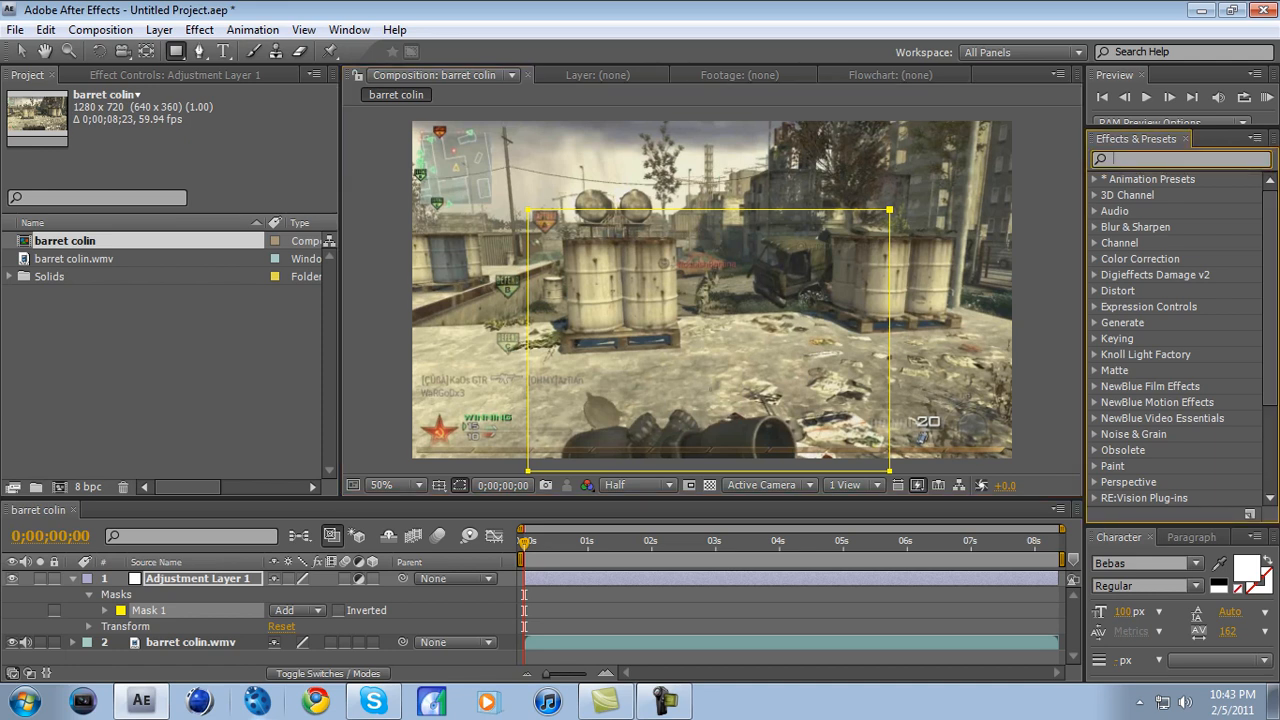
{"action": "type", "text": "gau"}
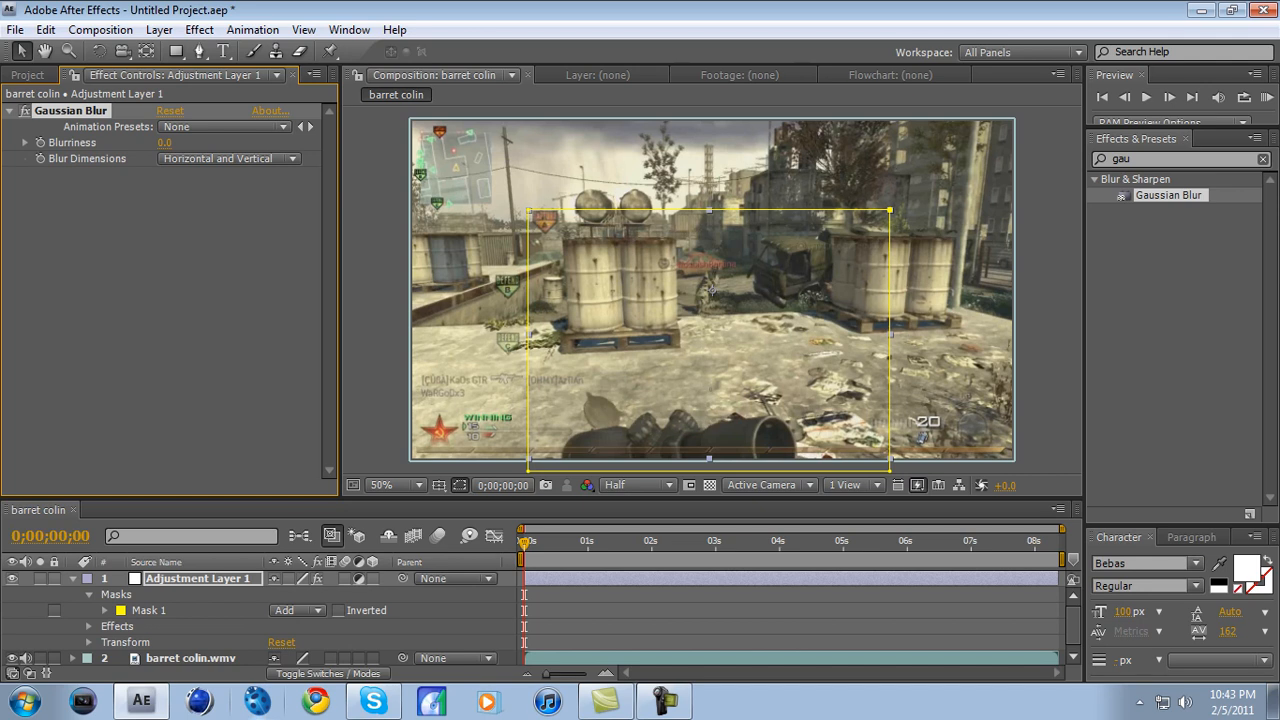
{"action": "left_click", "coordinate": [164, 142]}
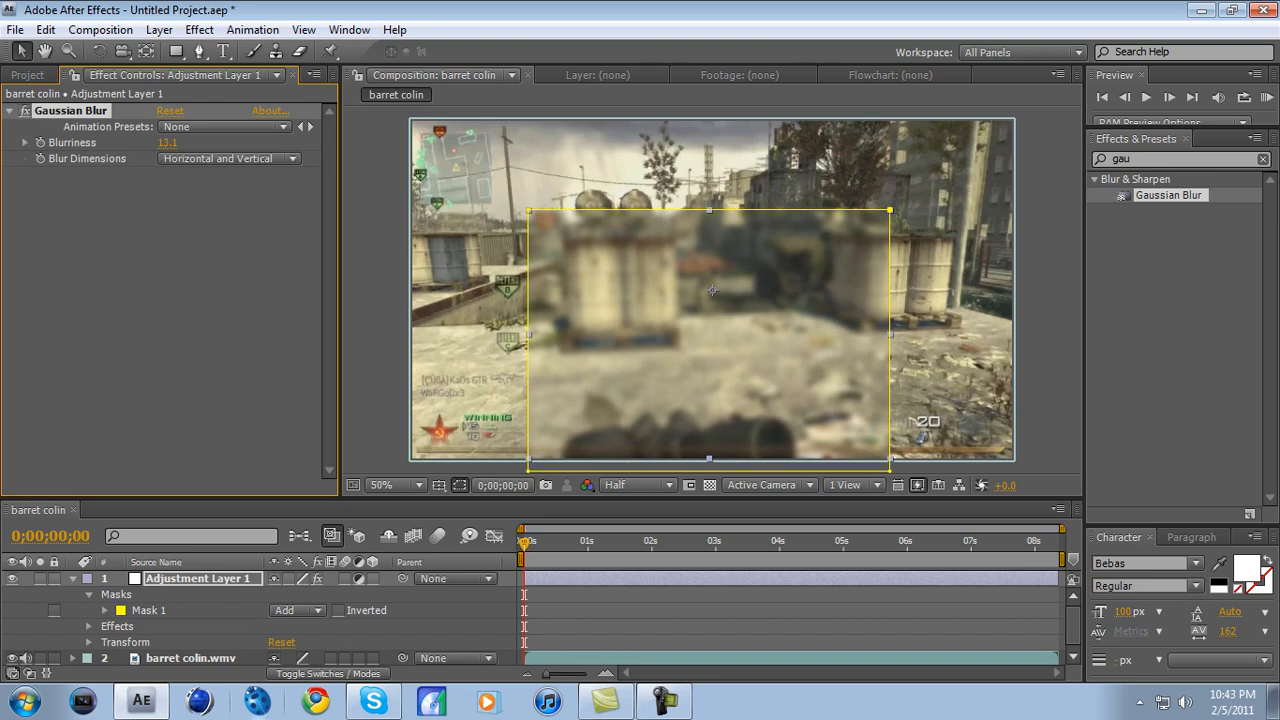
{"action": "left_click", "coordinate": [190, 658]}
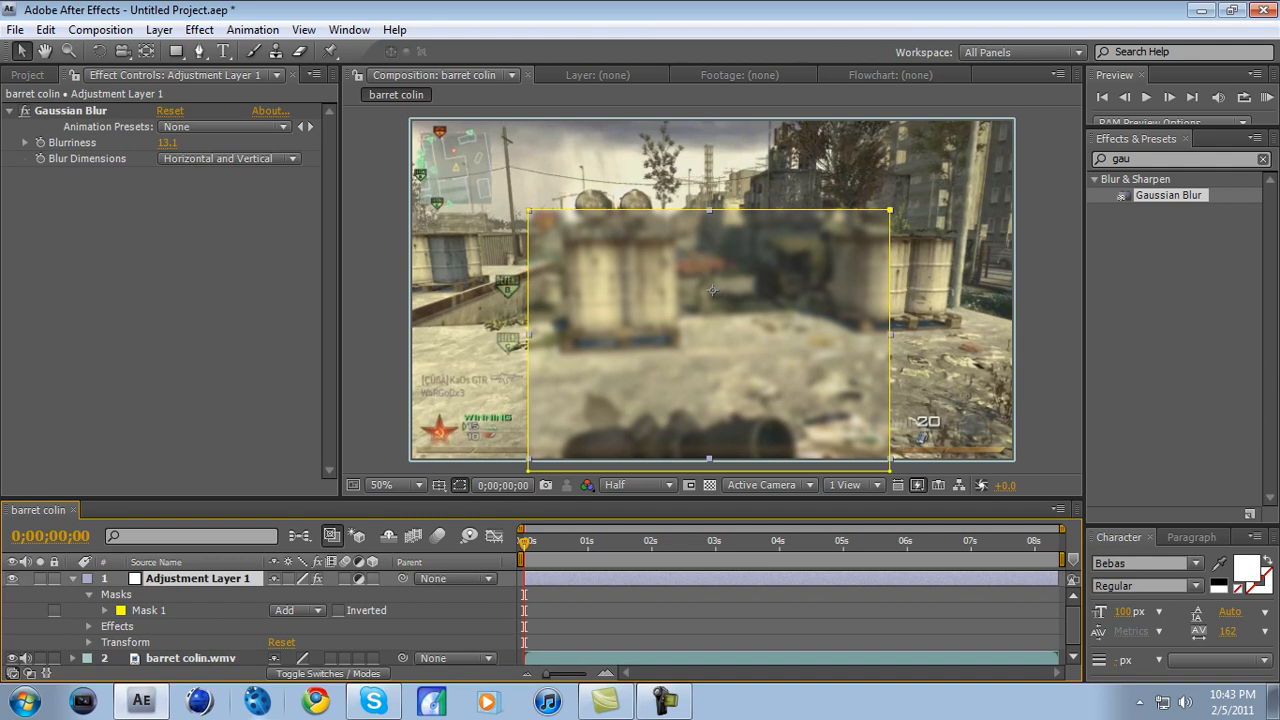
Switch Mask 1's mode from Add to Subtract so the outer frame blurs instead.
{"action": "left_click", "coordinate": [296, 610]}
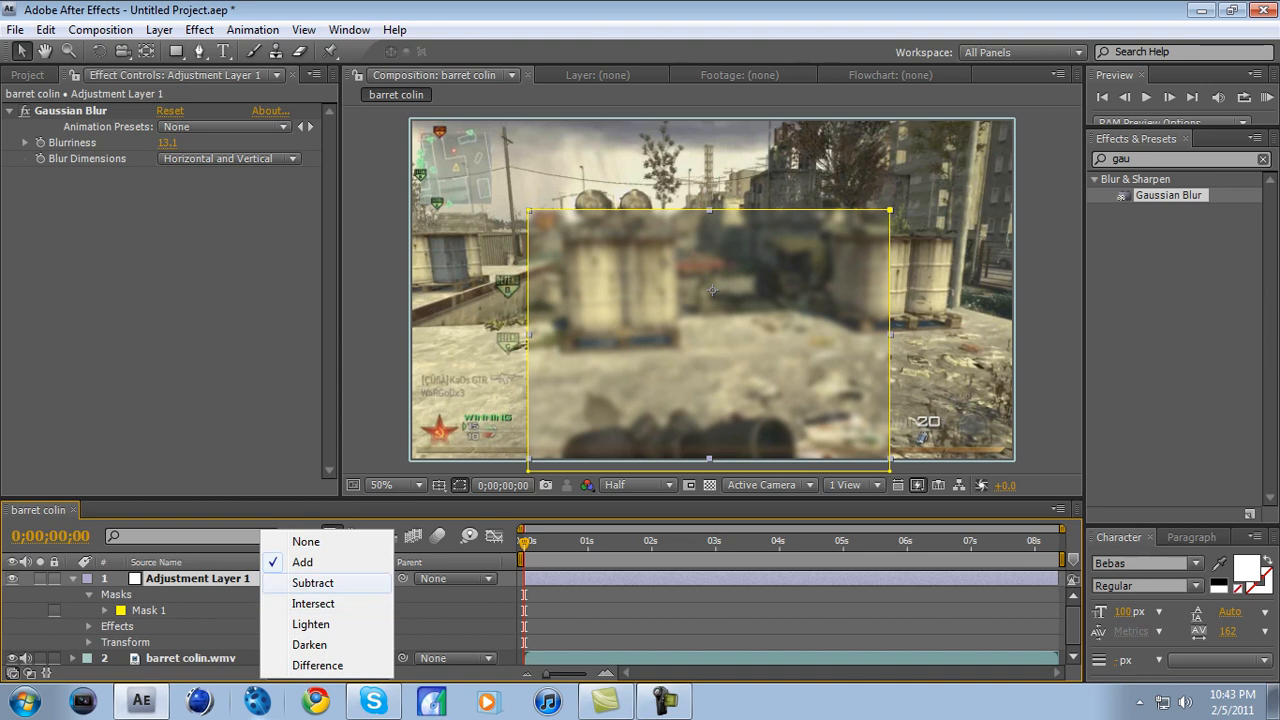
{"action": "left_click", "coordinate": [312, 582]}
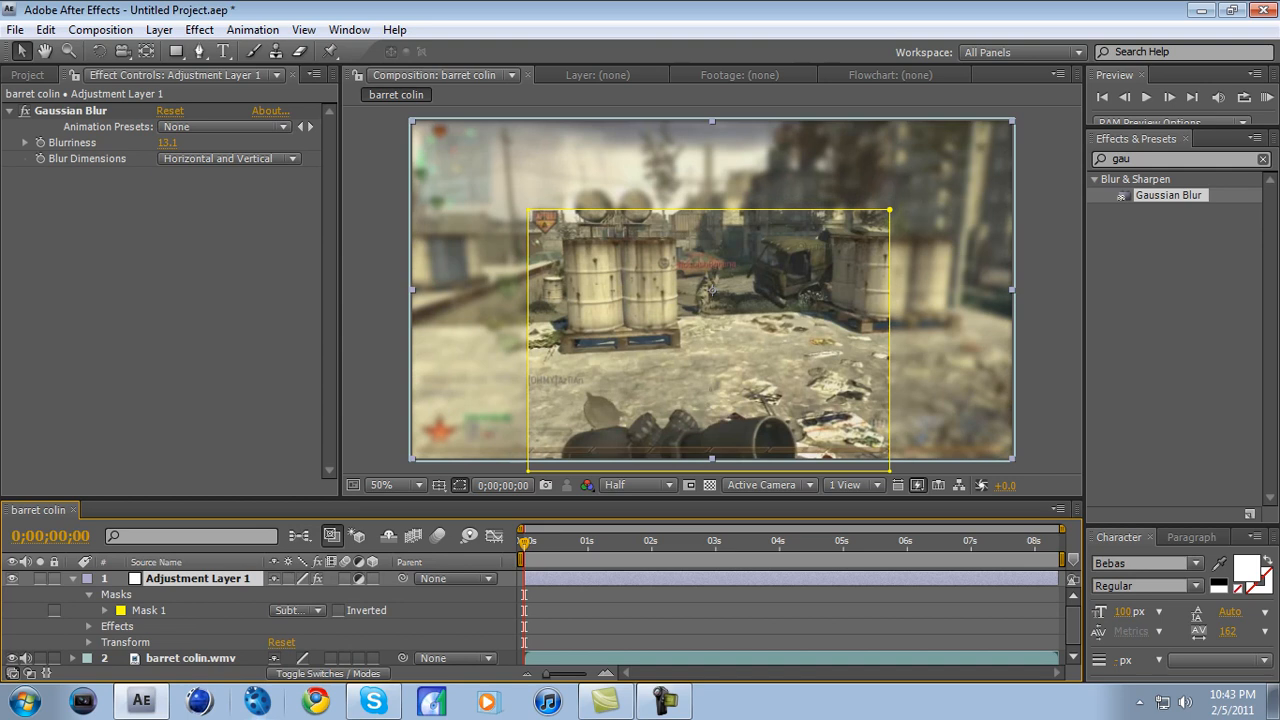
{"action": "left_click", "coordinate": [192, 656]}
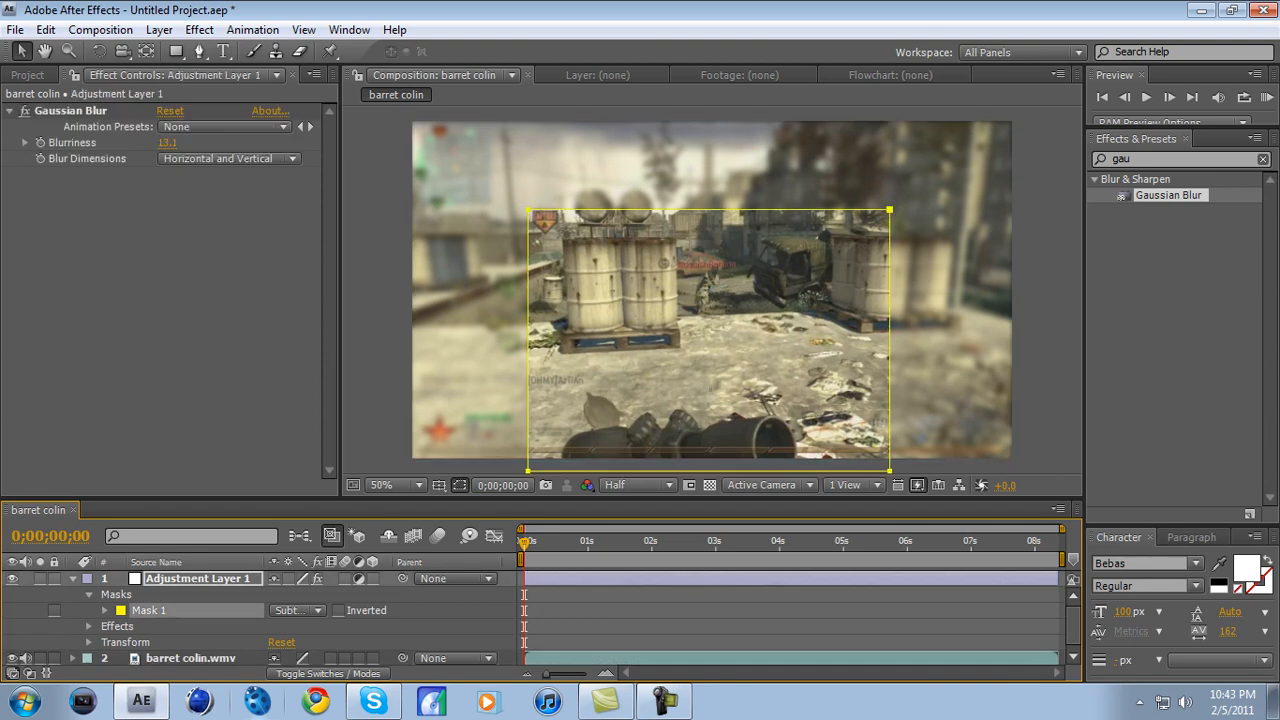
Set Mask 1's Mask Feather to 384.0 pixels for a soft transition.
{"action": "left_click", "coordinate": [104, 610]}
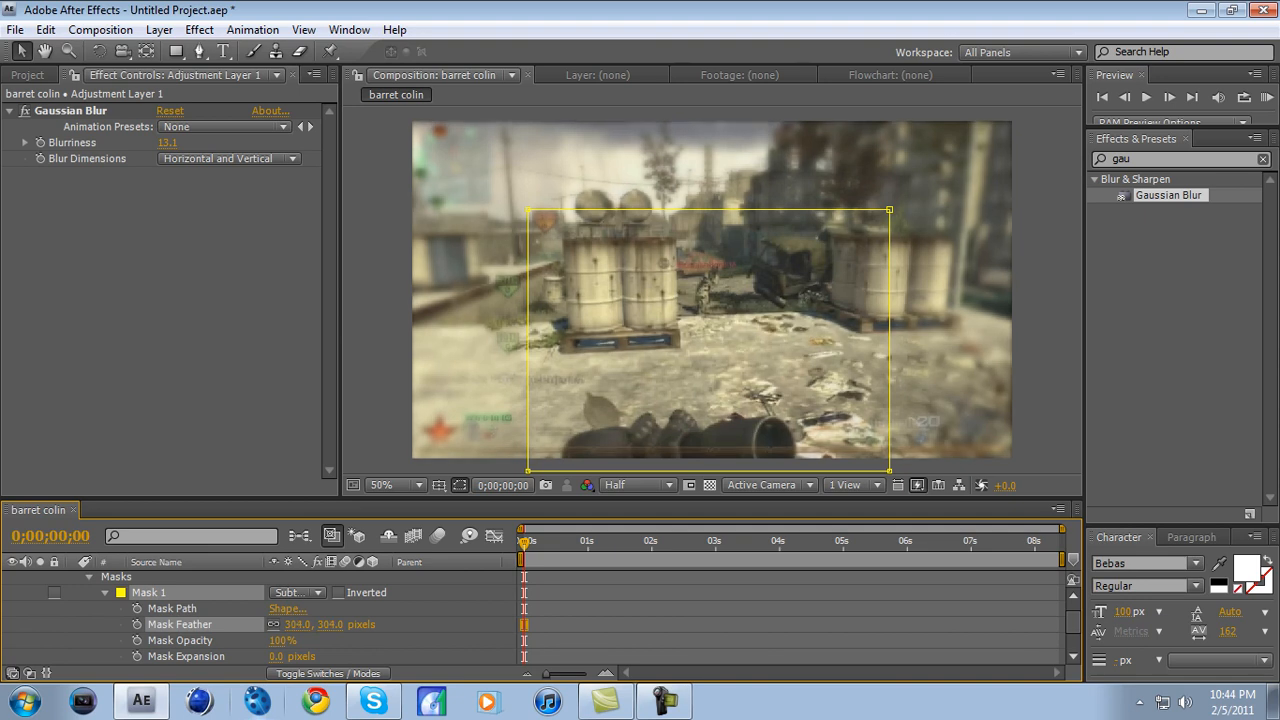
{"action": "left_click", "coordinate": [190, 656]}
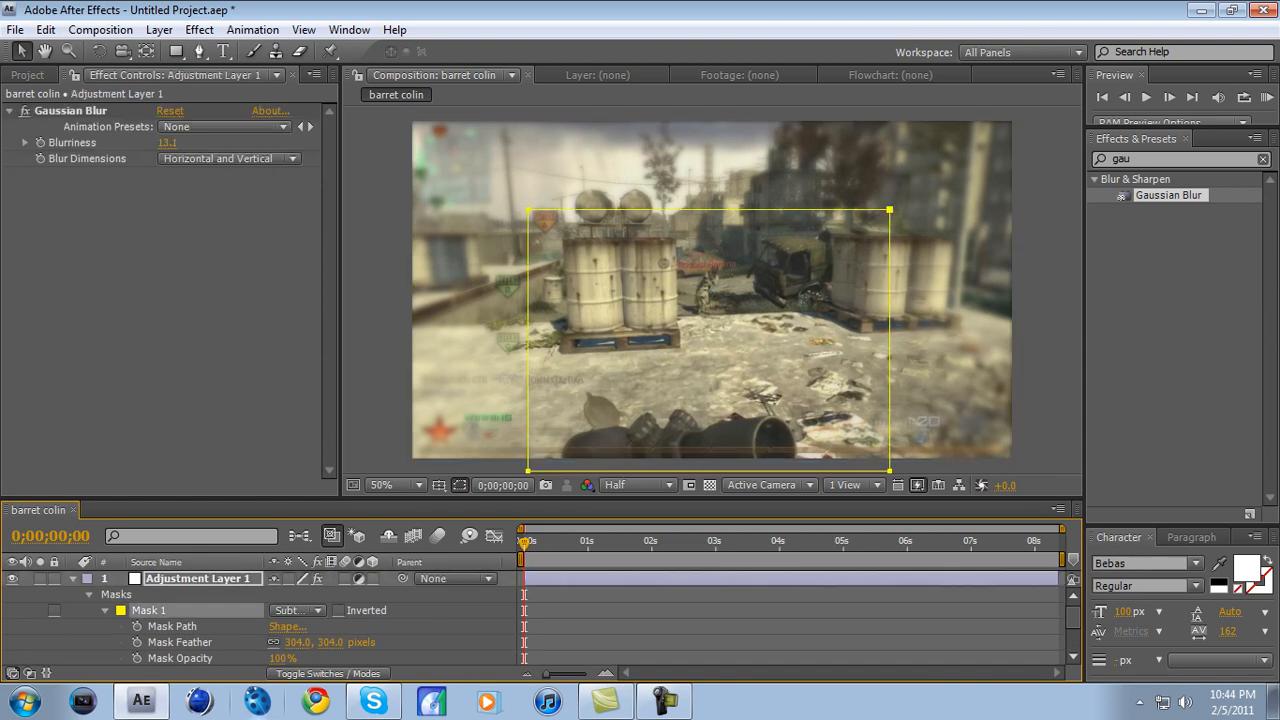
{"action": "left_click", "coordinate": [628, 74]}
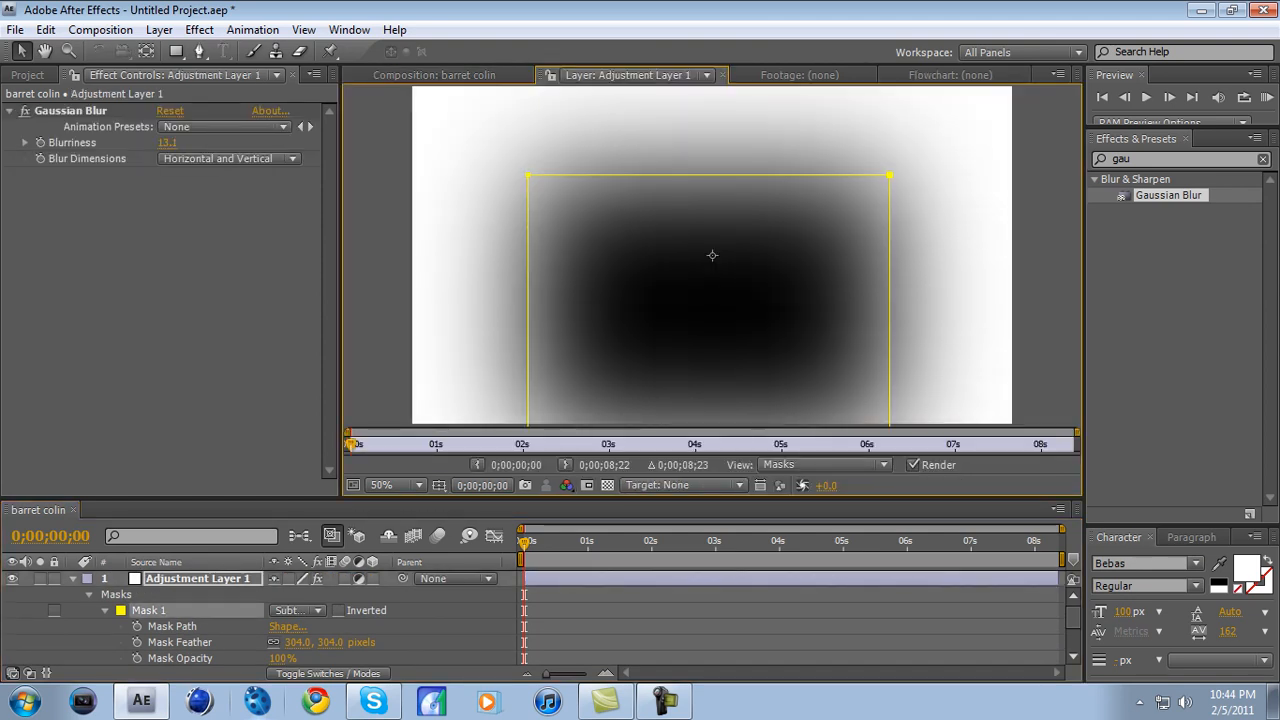
{"action": "left_click", "coordinate": [948, 74]}
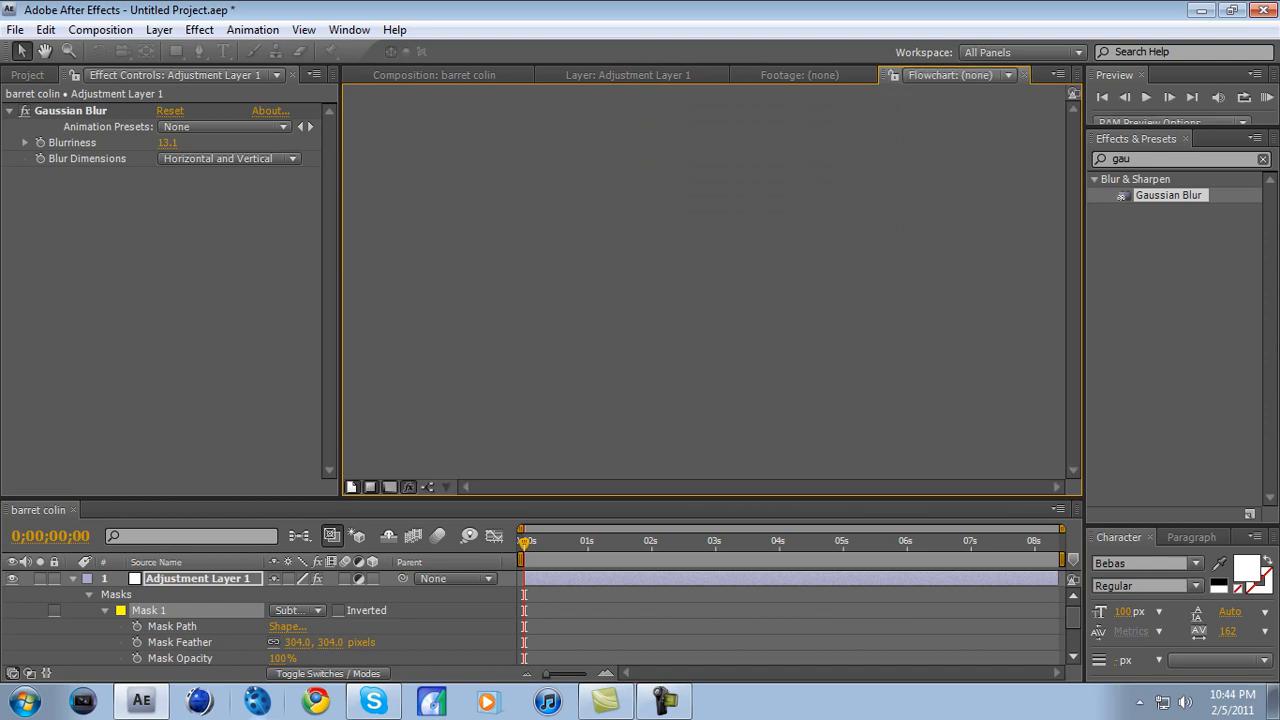
{"action": "left_click", "coordinate": [434, 74]}
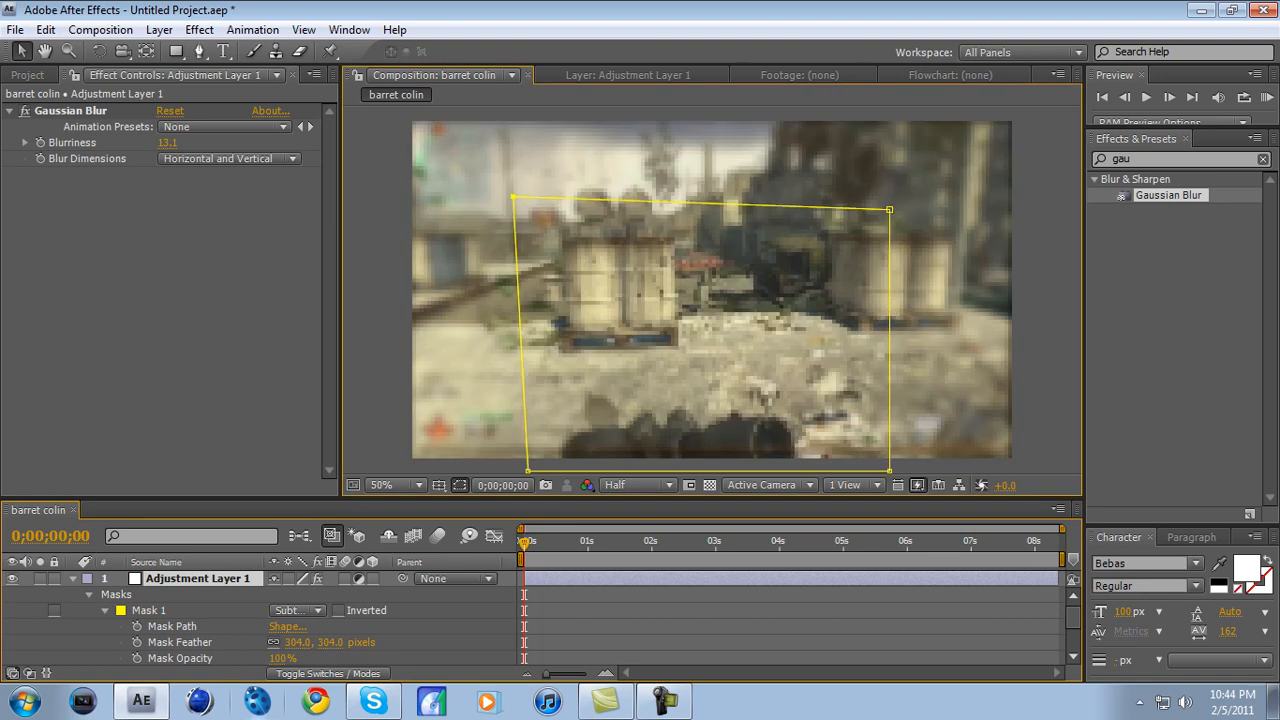
Drag the mask's top-left, top-right and lower-right corners outward into a skewed shape.
{"action": "left_click_drag", "start_coordinate": [512, 198], "coordinate": [508, 192]}
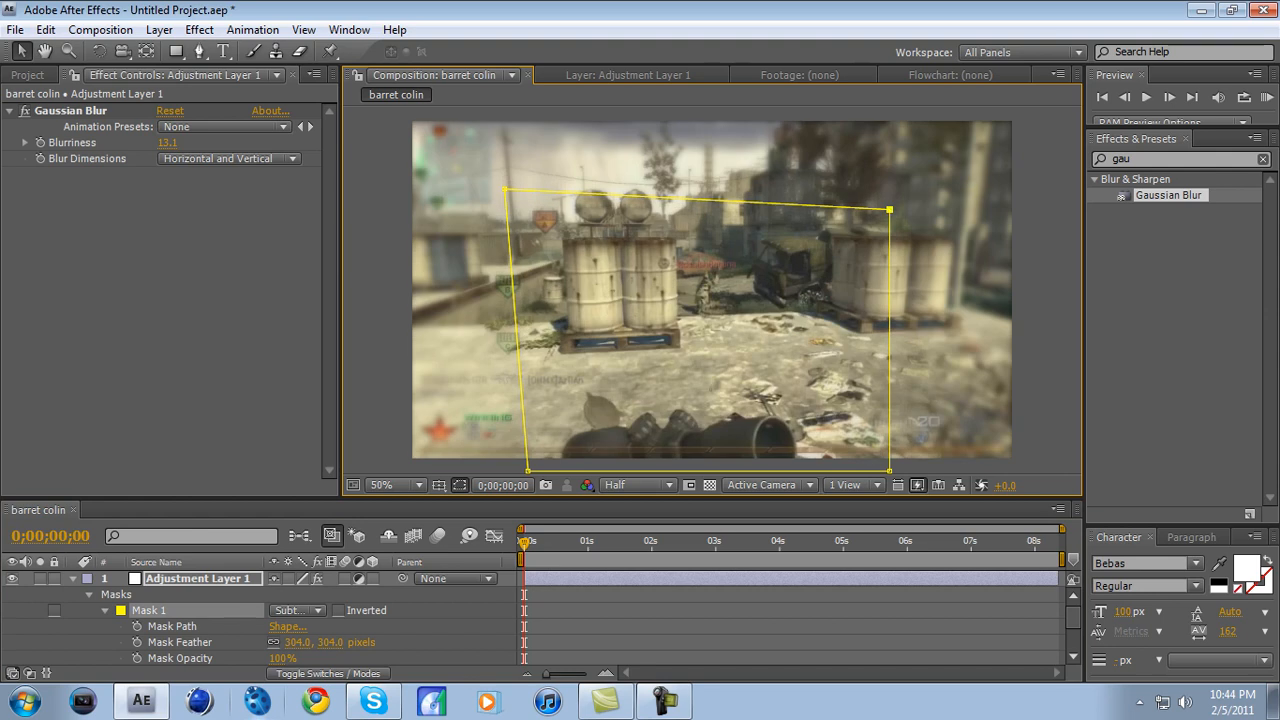
{"action": "left_click_drag", "start_coordinate": [888, 210], "coordinate": [928, 192]}
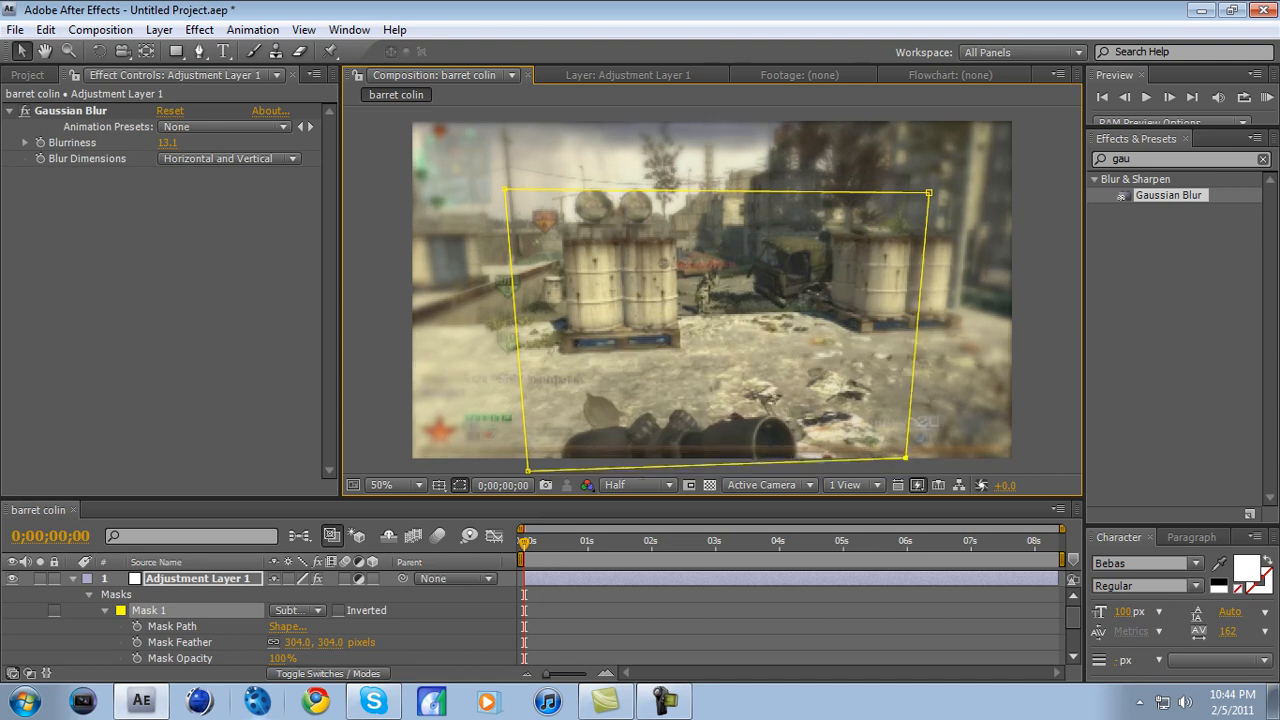
{"action": "left_click_drag", "start_coordinate": [904, 456], "coordinate": [936, 450]}
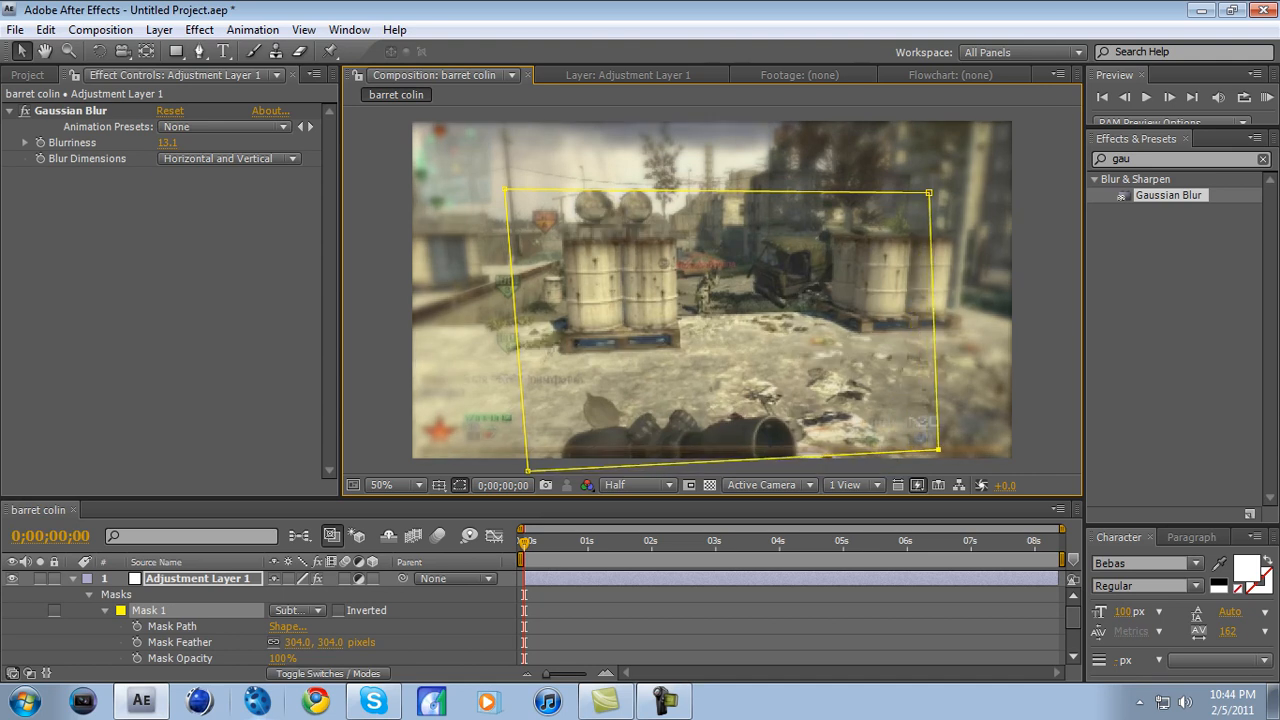